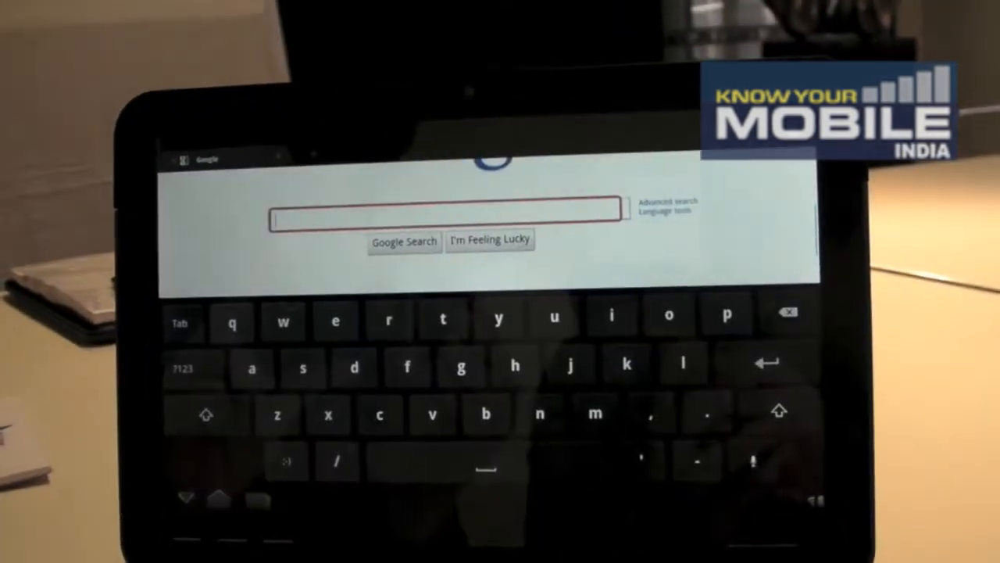
# Search Google for 'gizmo' and bring up the Gizmodo result for a second tab.
pyautogui.write('gizmo')
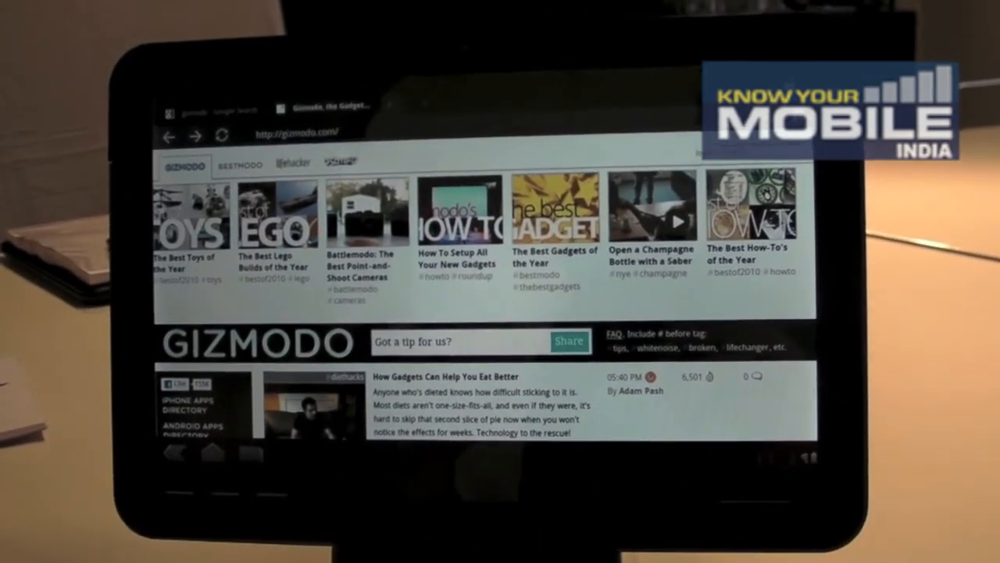
pyautogui.scroll(-3)
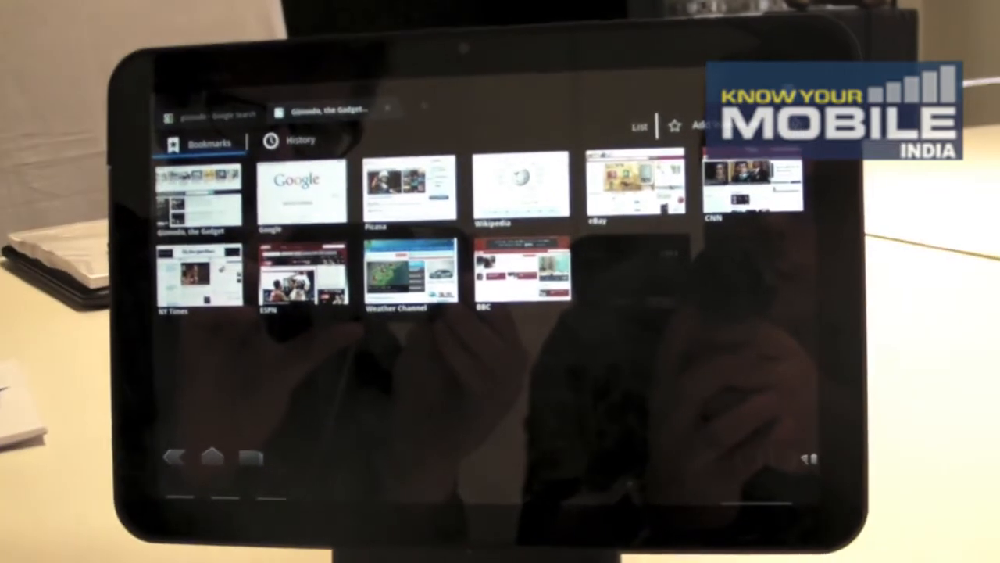
# Start a new incognito tab from the overflow menu as the third tab.
pyautogui.click(688, 129)
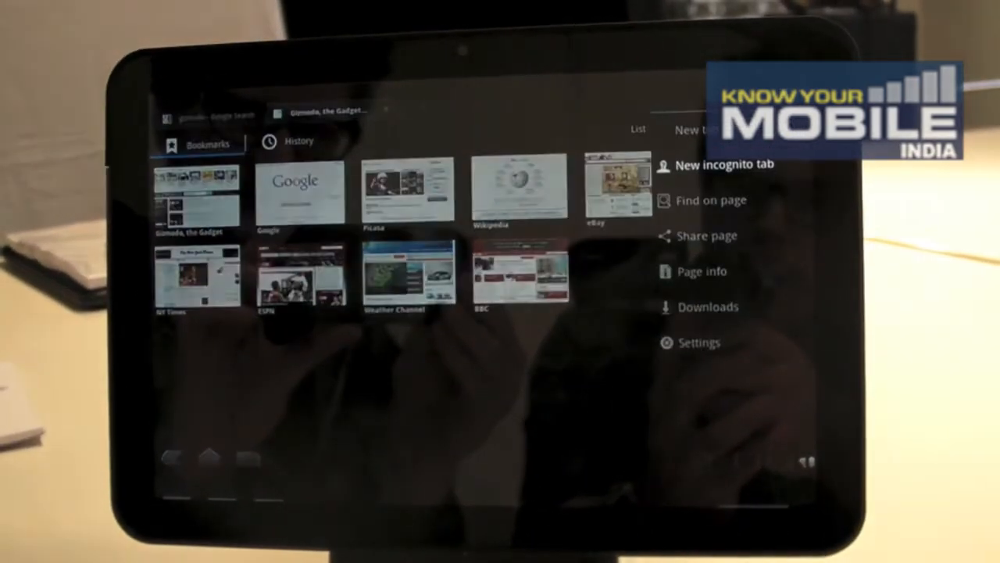
pyautogui.click(724, 164)
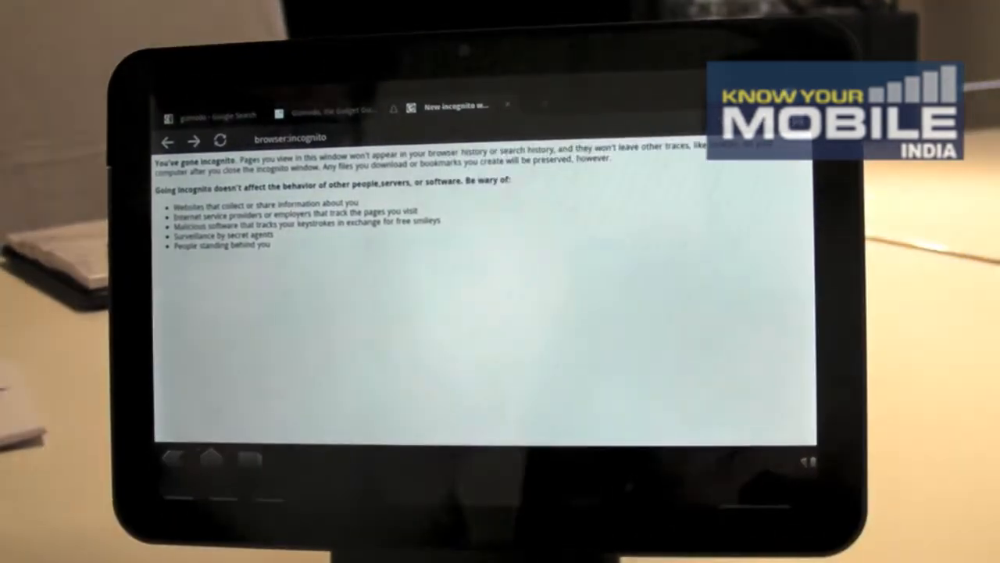